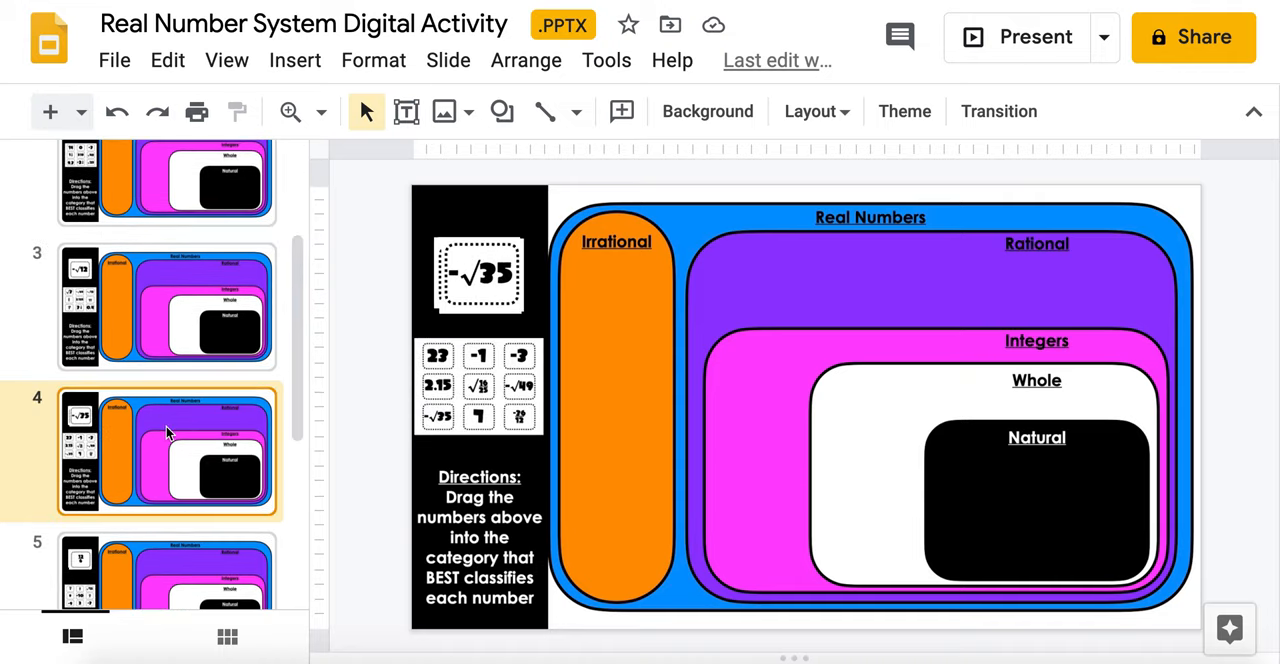
Browse down through the slide thumbnails and back up to slide 2.
scroll(down, 3)
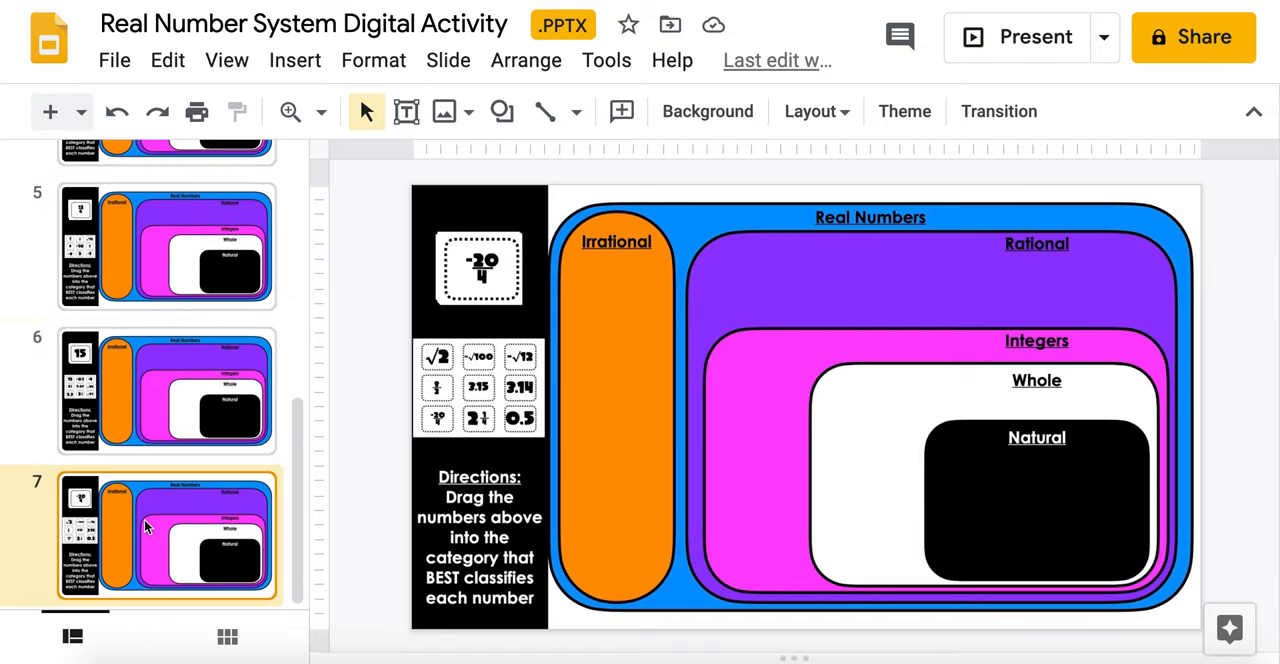
scroll(up, 3)
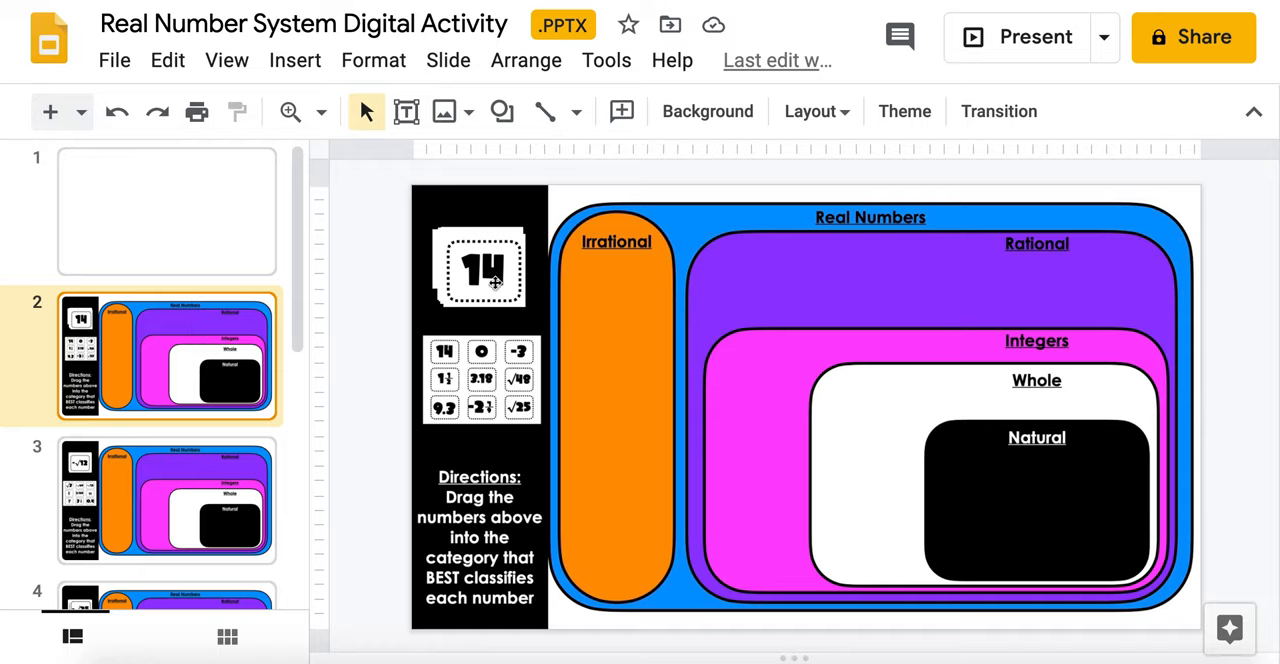
Place the 14 card in Rational and the -3 card in Integers.
click(484, 268)
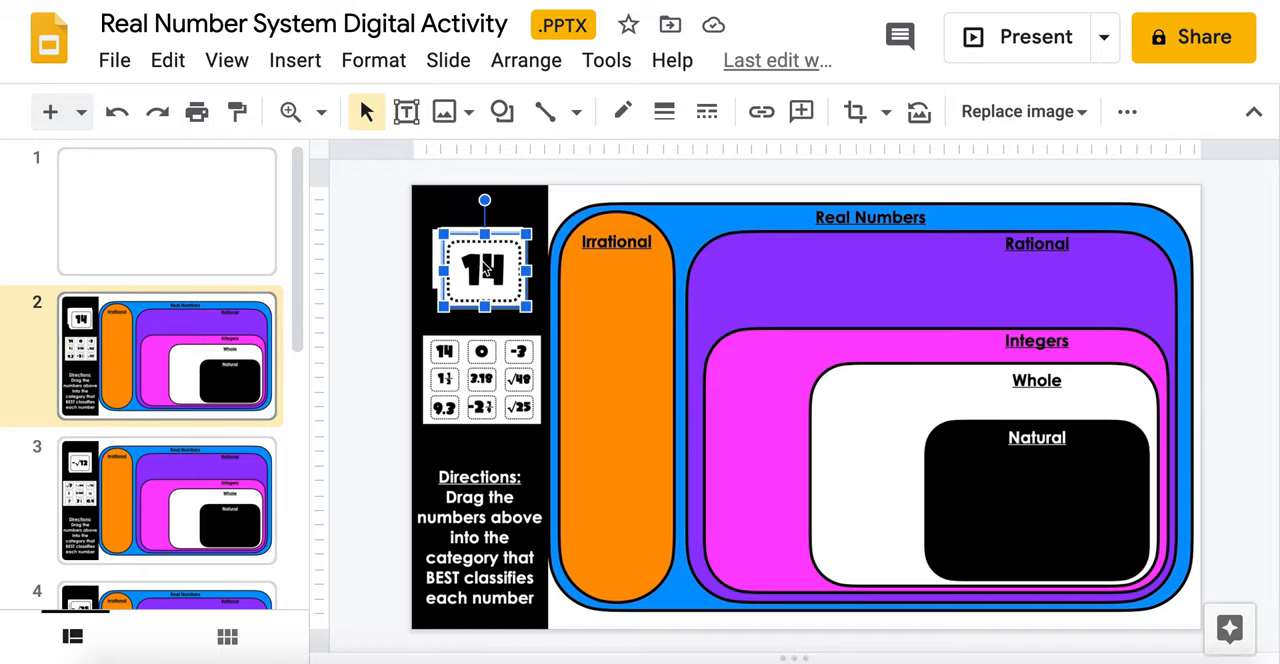
drag(484, 264, 762, 284)
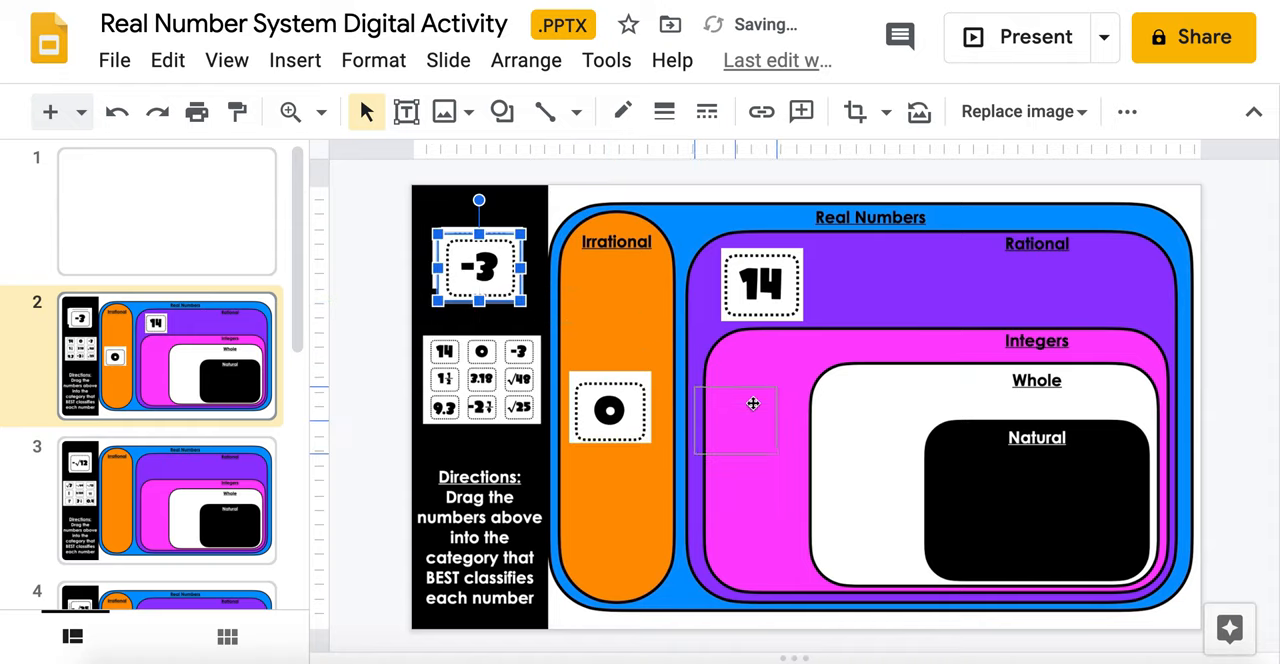
drag(476, 264, 750, 420)
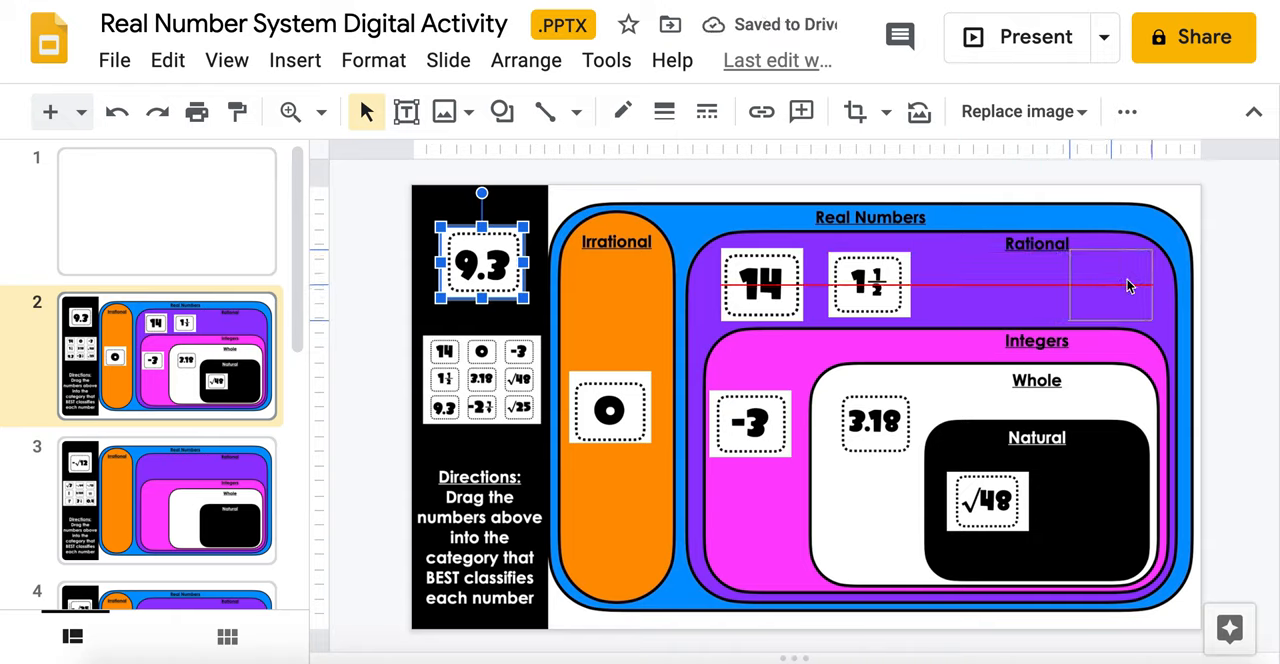
Place the 9.3 and -2¾ cards in Rational and the √25 card in Irrational.
drag(480, 262, 1110, 284)
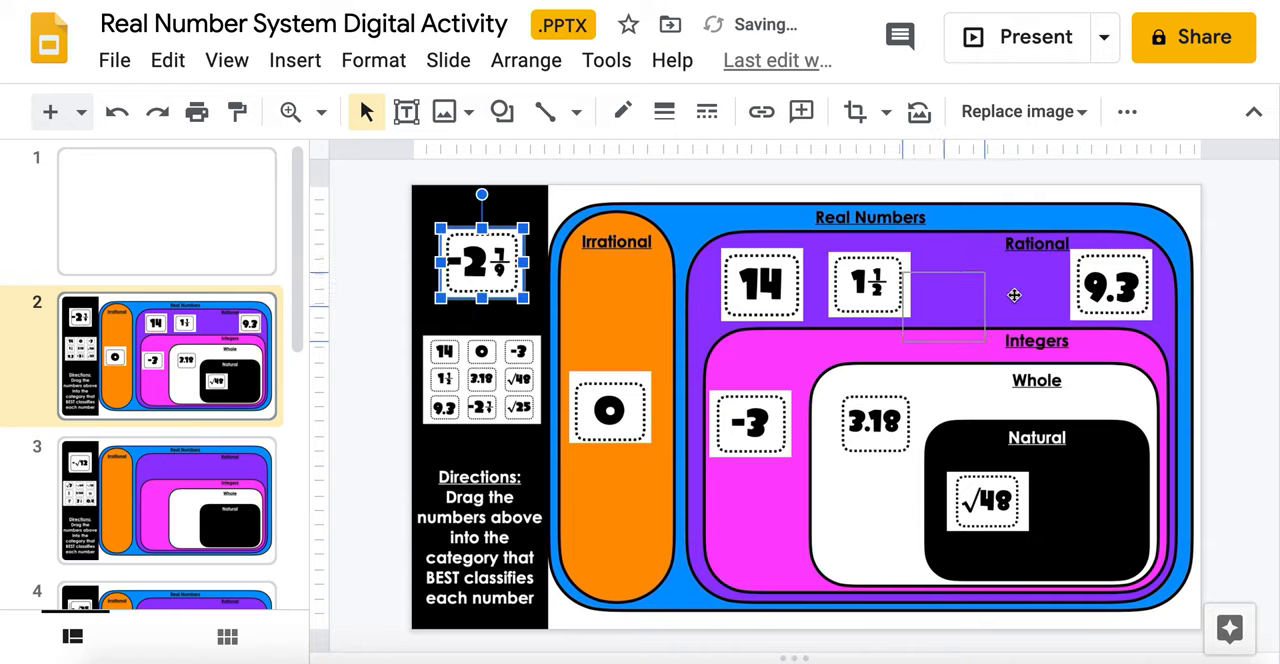
drag(480, 260, 968, 290)
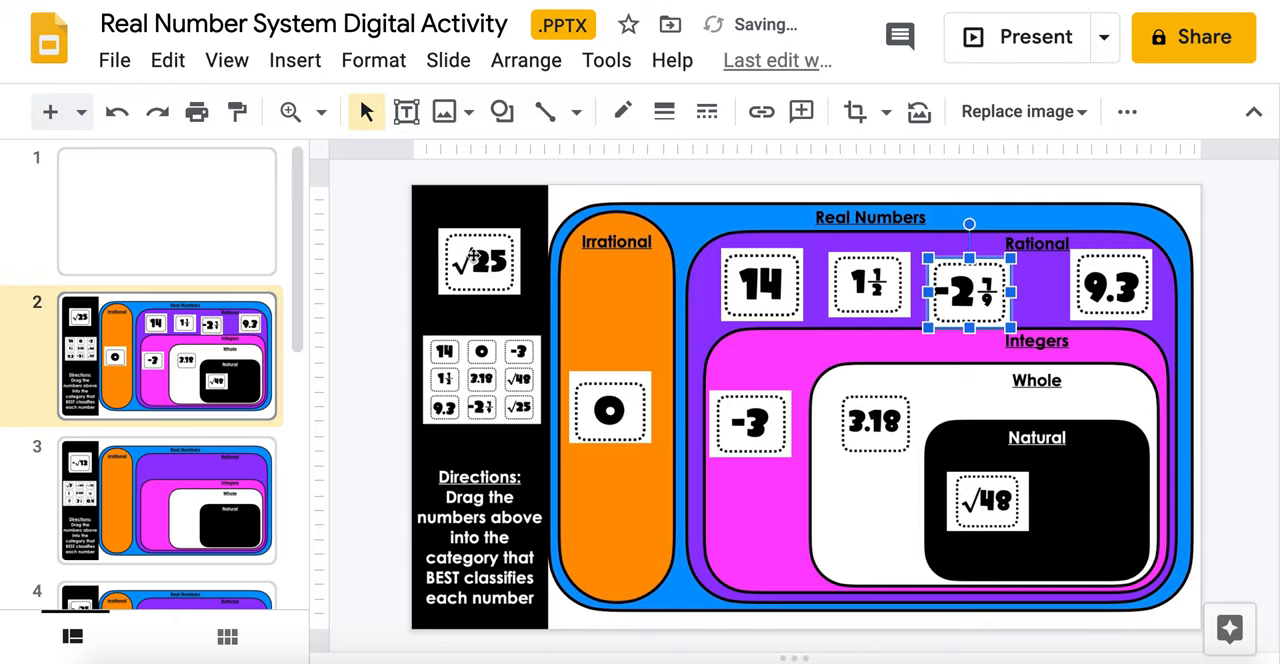
drag(478, 260, 618, 304)
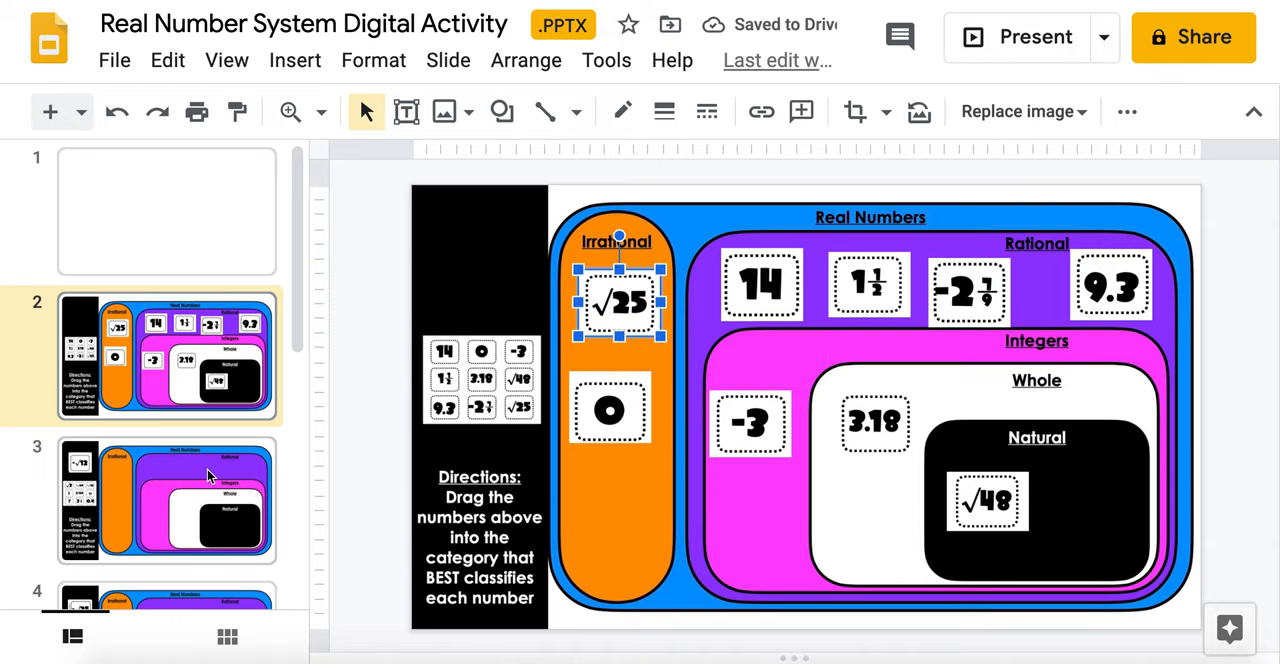
On slide 3, place the √3 card in Rational and the π card in Whole.
click(164, 500)
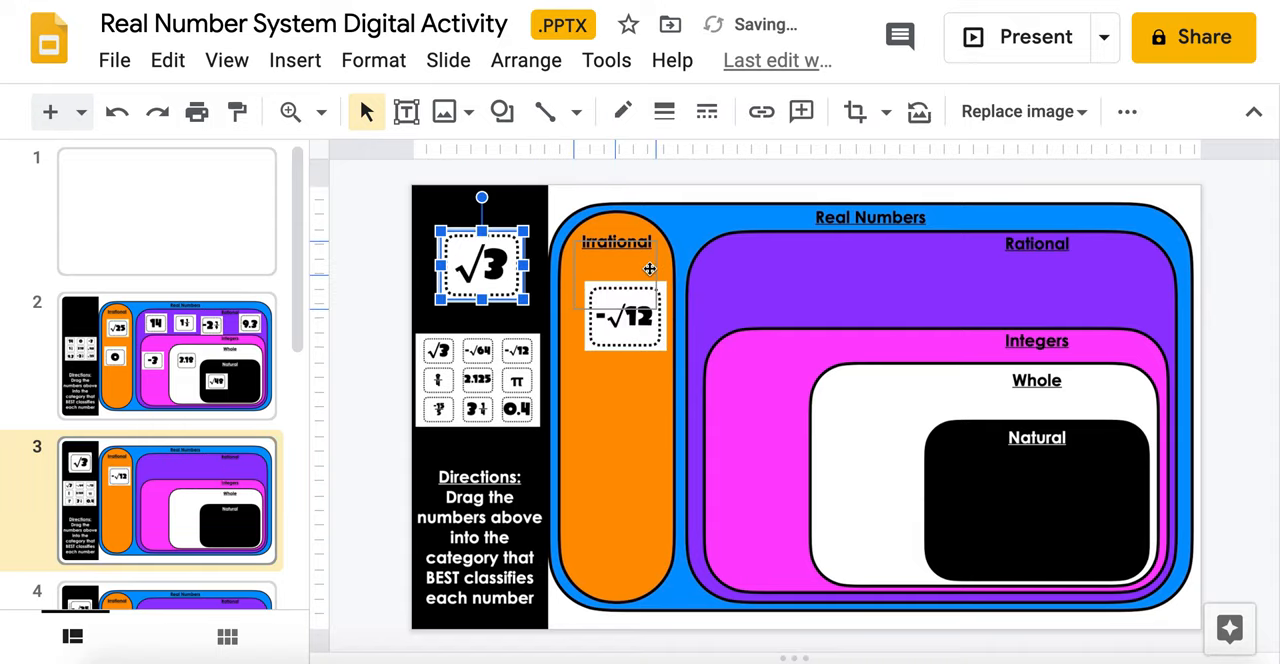
drag(480, 252, 770, 280)
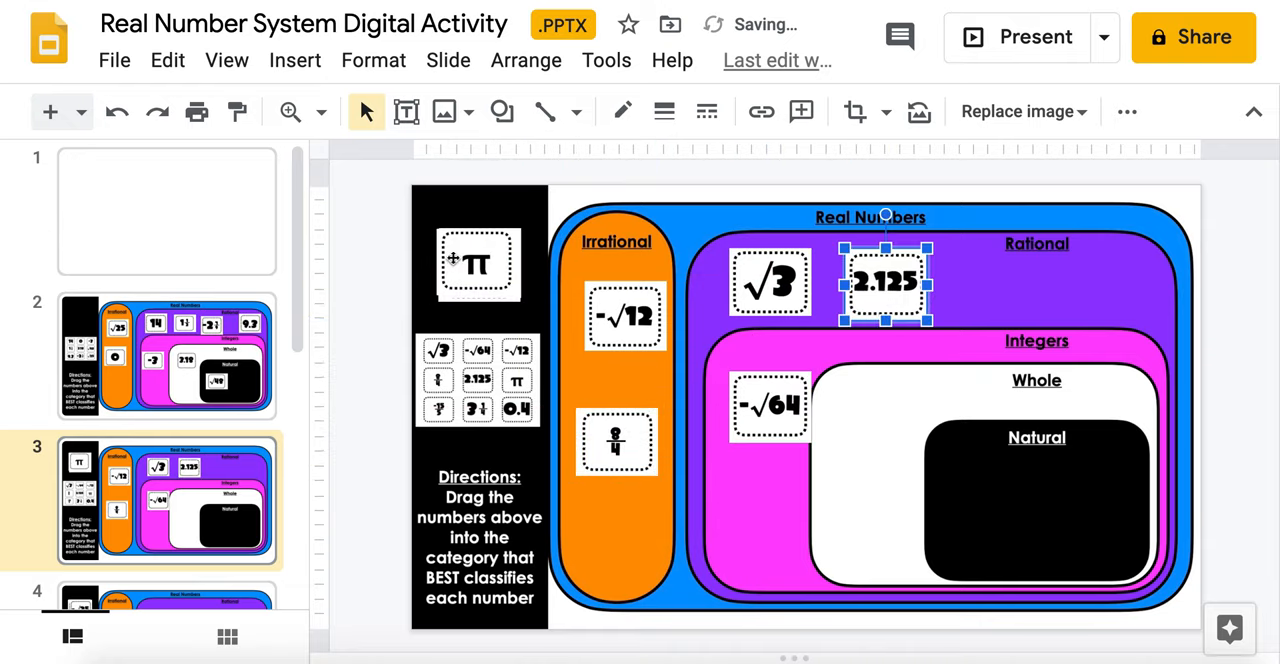
drag(478, 262, 864, 436)
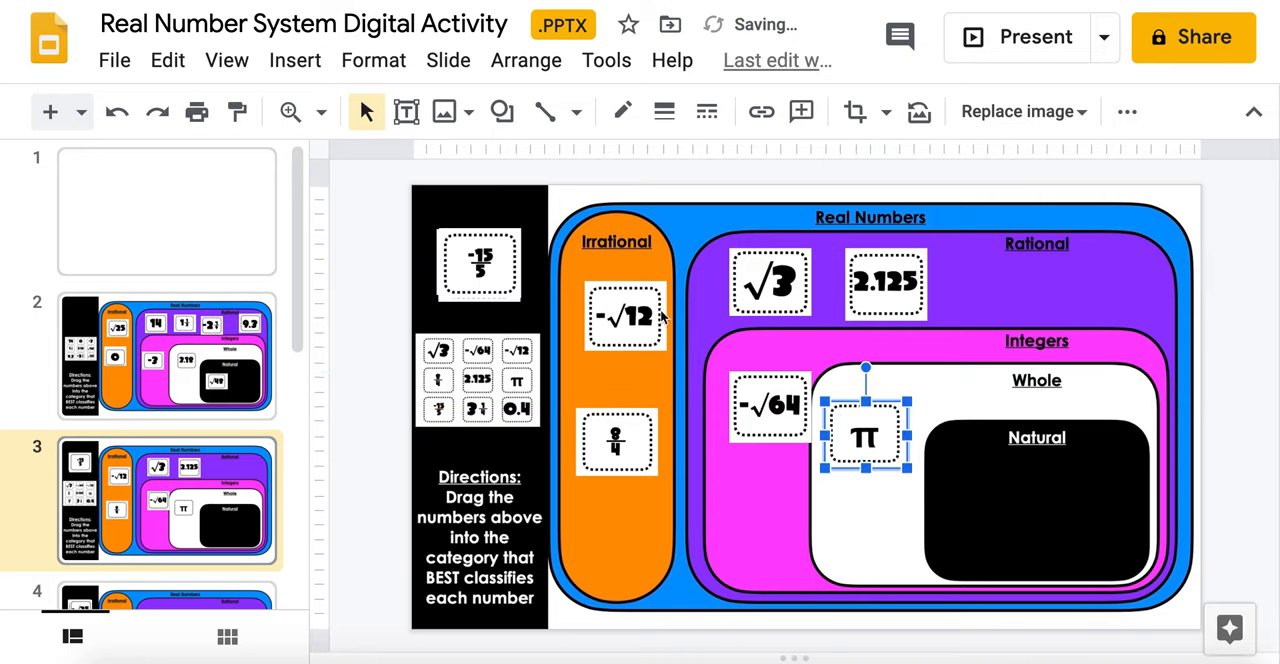
Return to slide 3 and shift the π card rightward deeper into the Whole region.
scroll(down, 3)
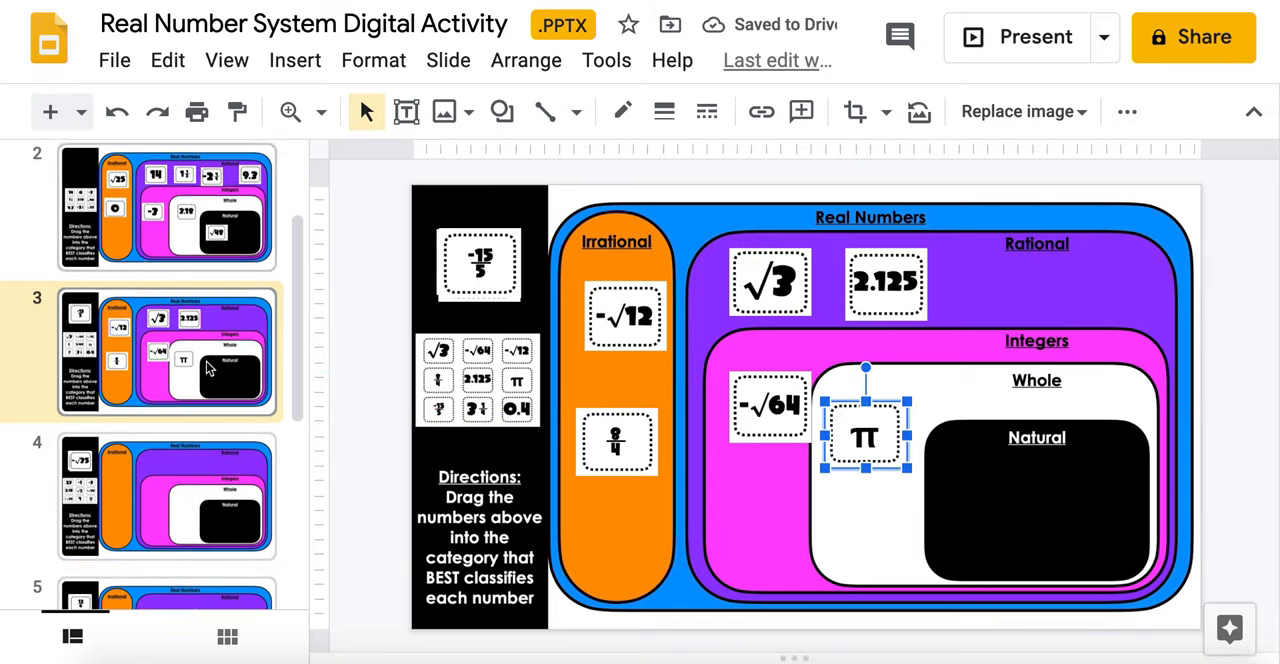
scroll(down, 3)
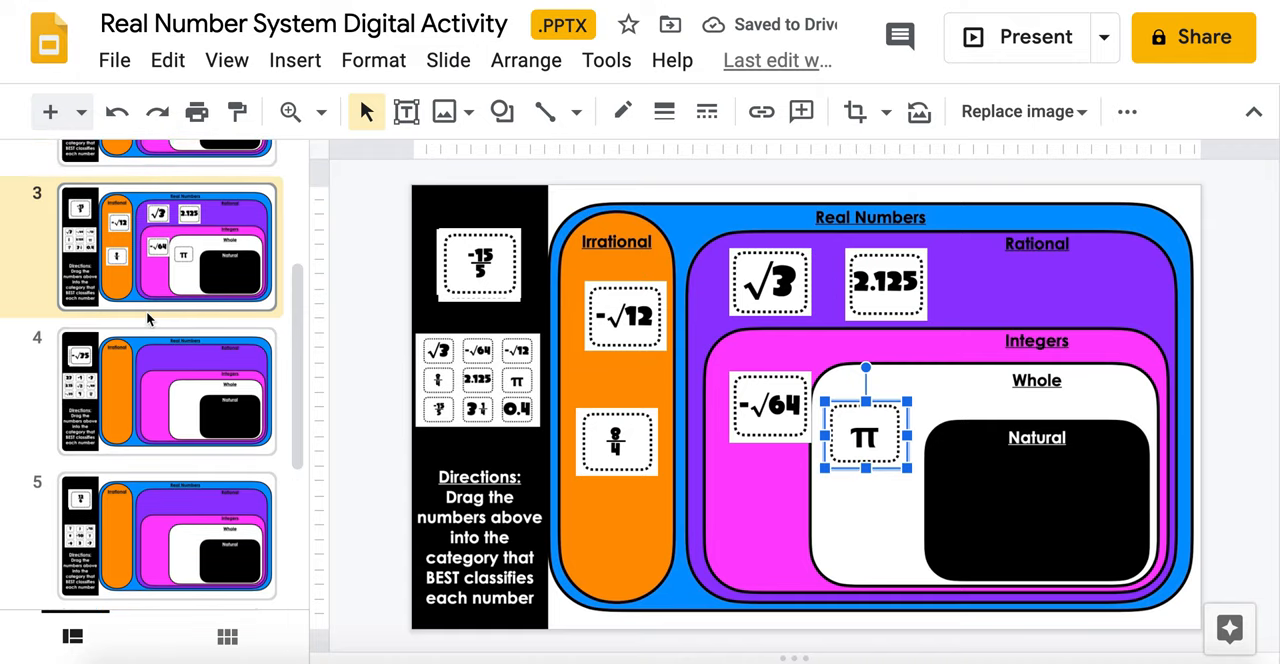
scroll(up, 3)
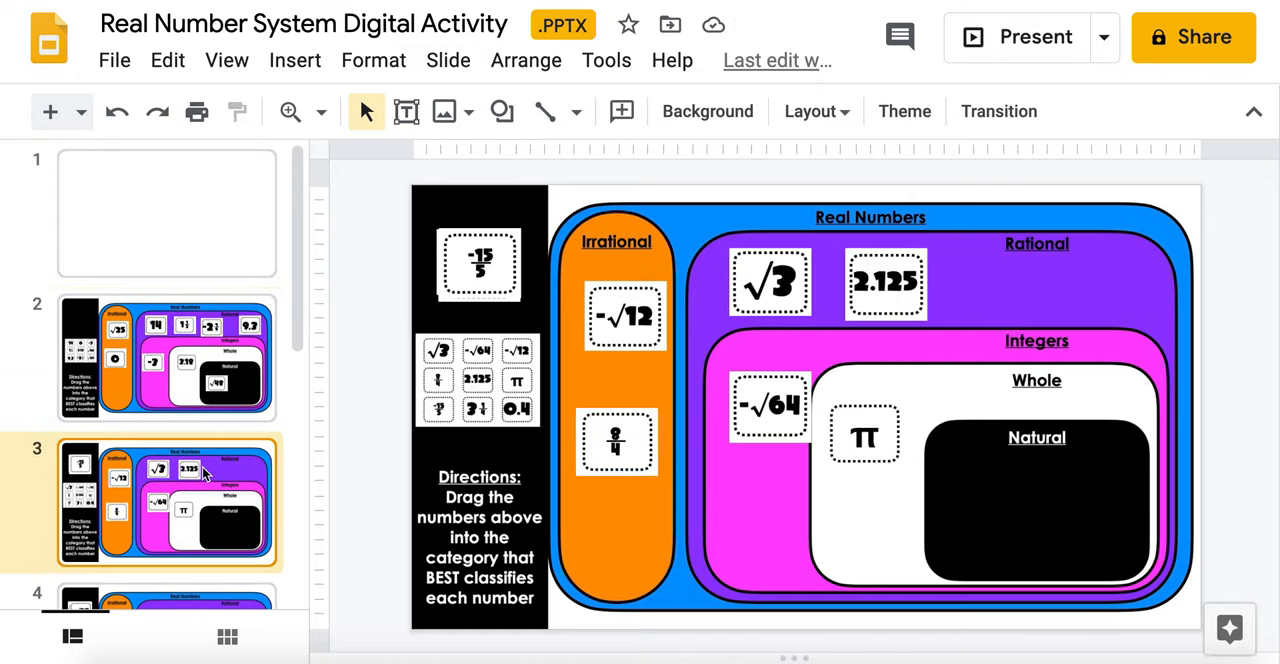
click(864, 436)
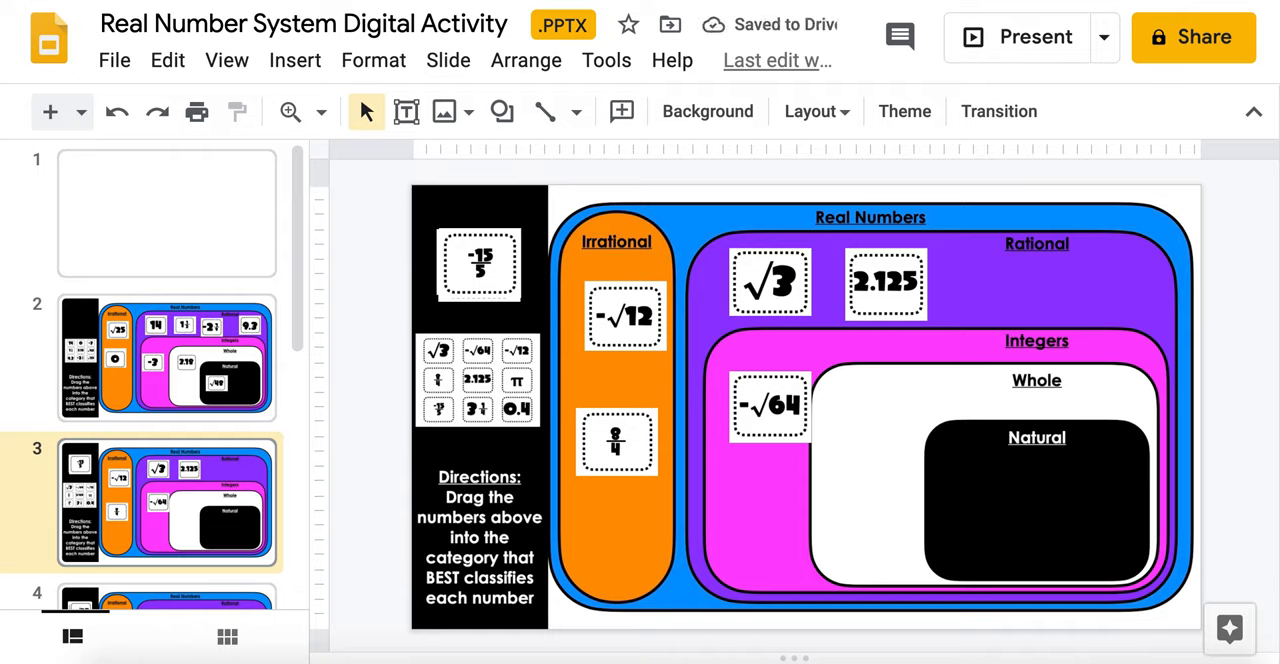
drag(516, 380, 884, 444)
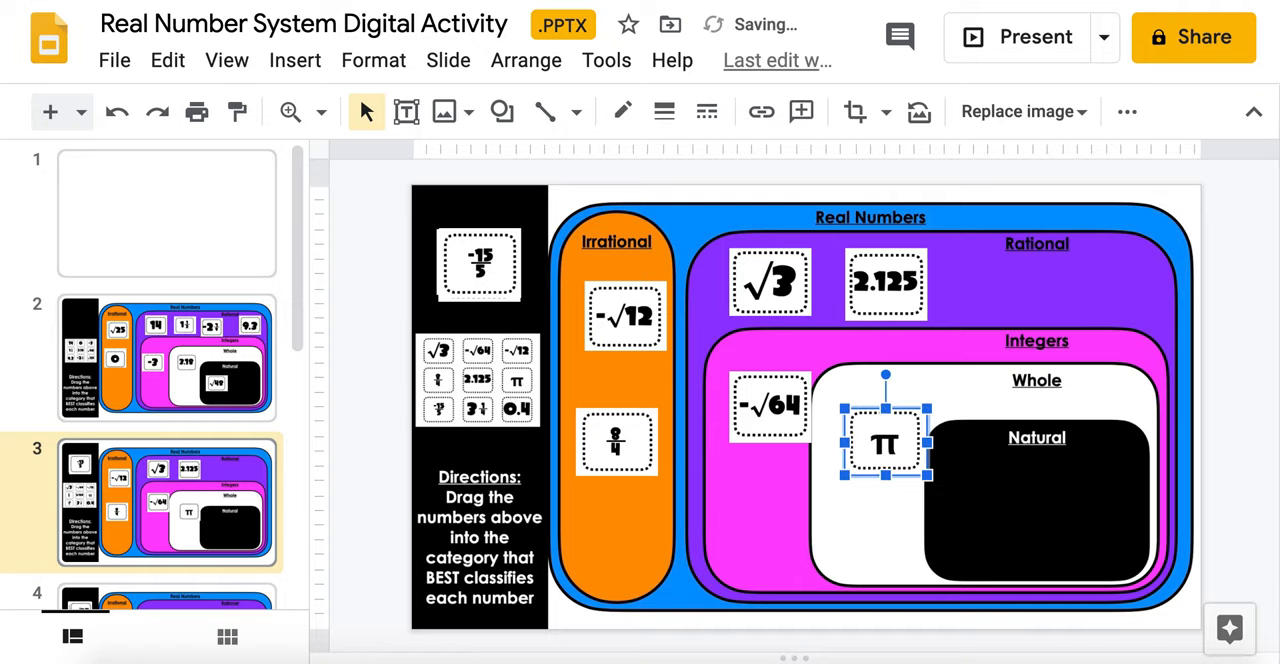